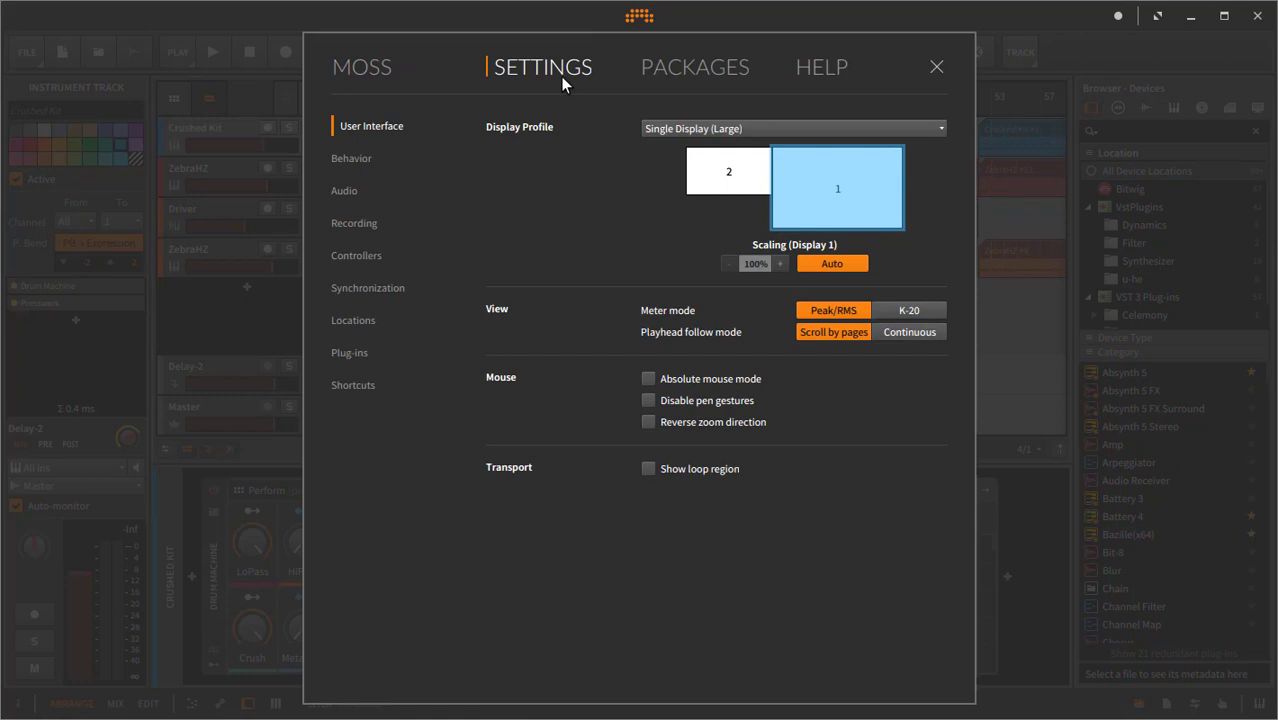
{"action": "mouse_move", "coordinate": [338, 256]}
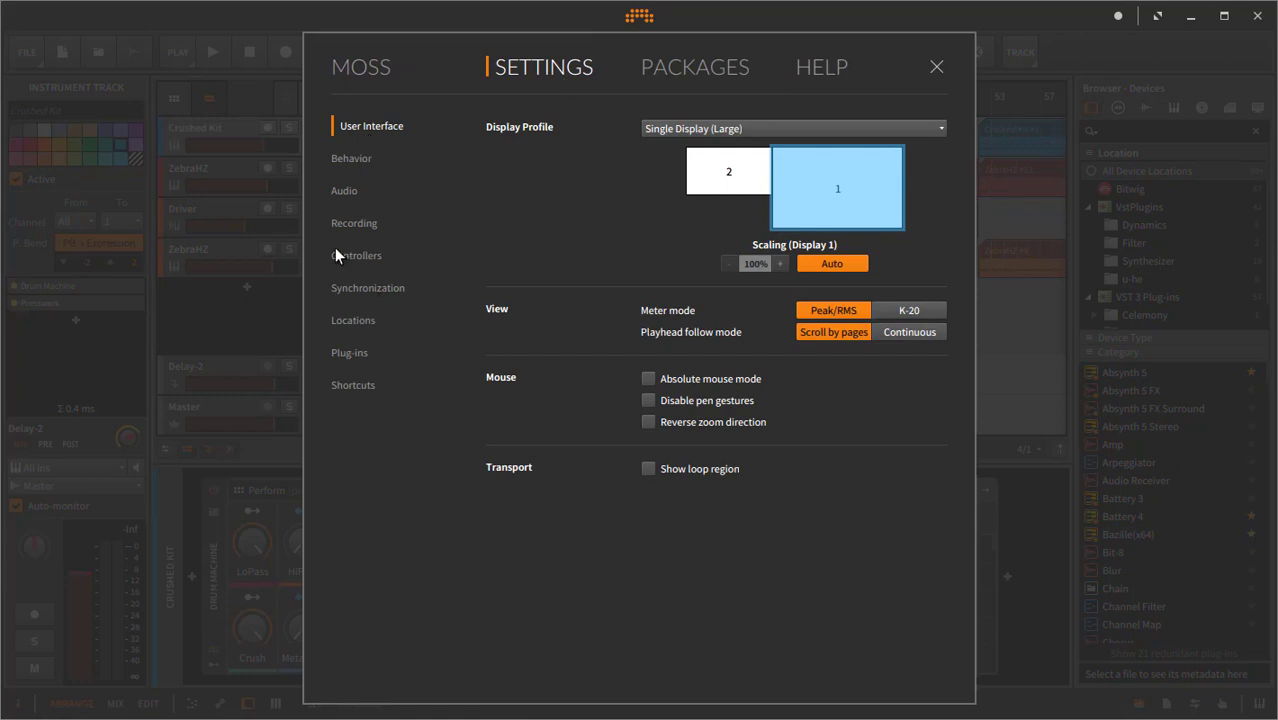
Open Bitwig's Controllers settings to begin adding a controller.
{"action": "left_click", "coordinate": [365, 255]}
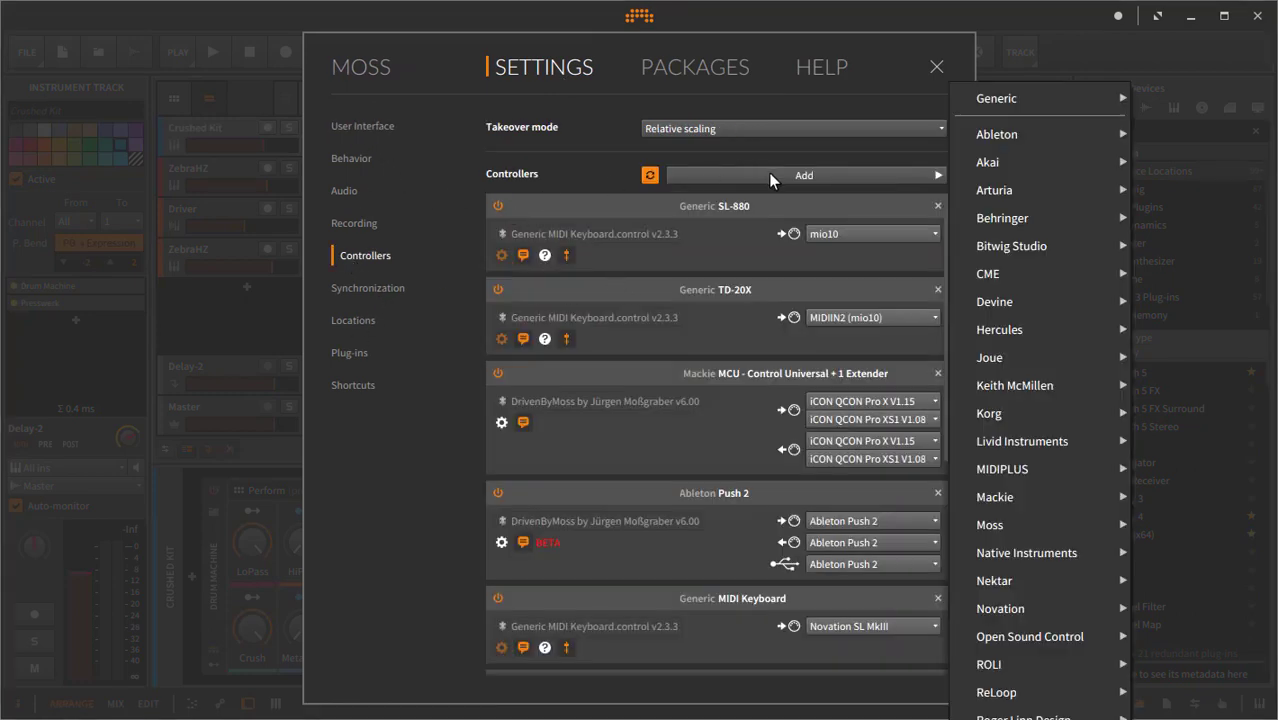
{"action": "mouse_move", "coordinate": [1014, 385]}
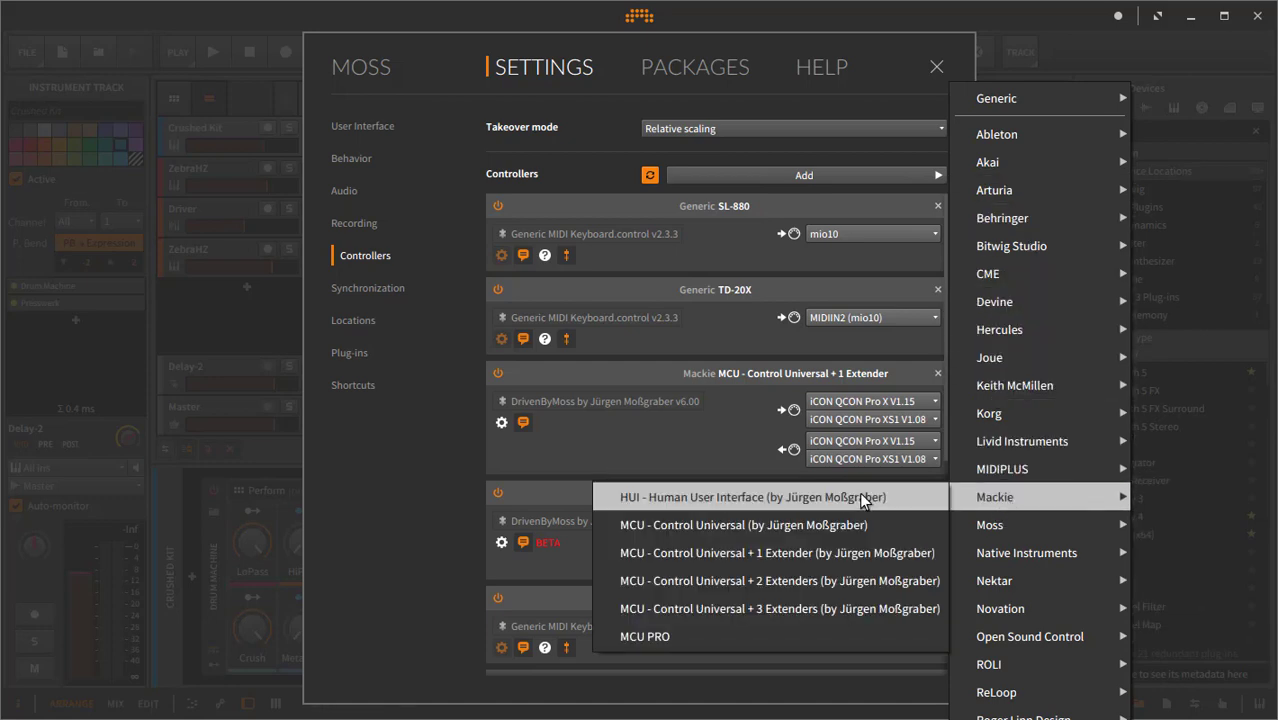
{"action": "mouse_move", "coordinate": [905, 500]}
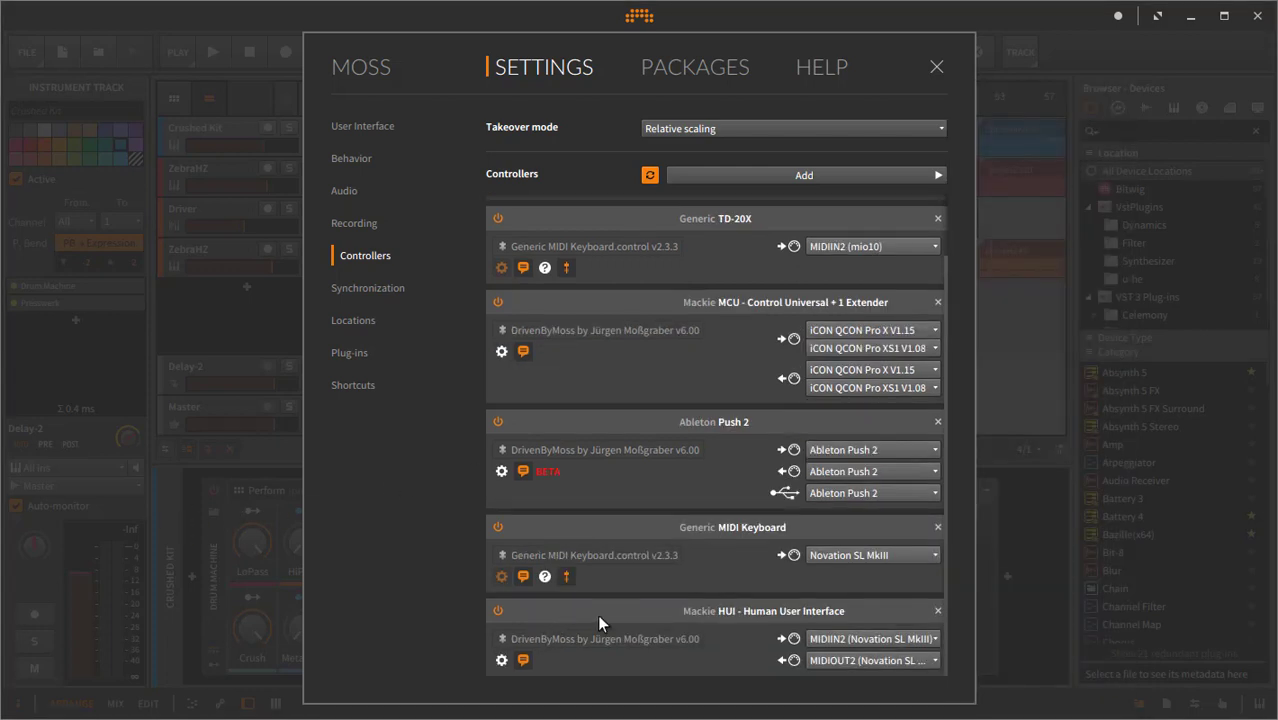
{"action": "mouse_move", "coordinate": [675, 635]}
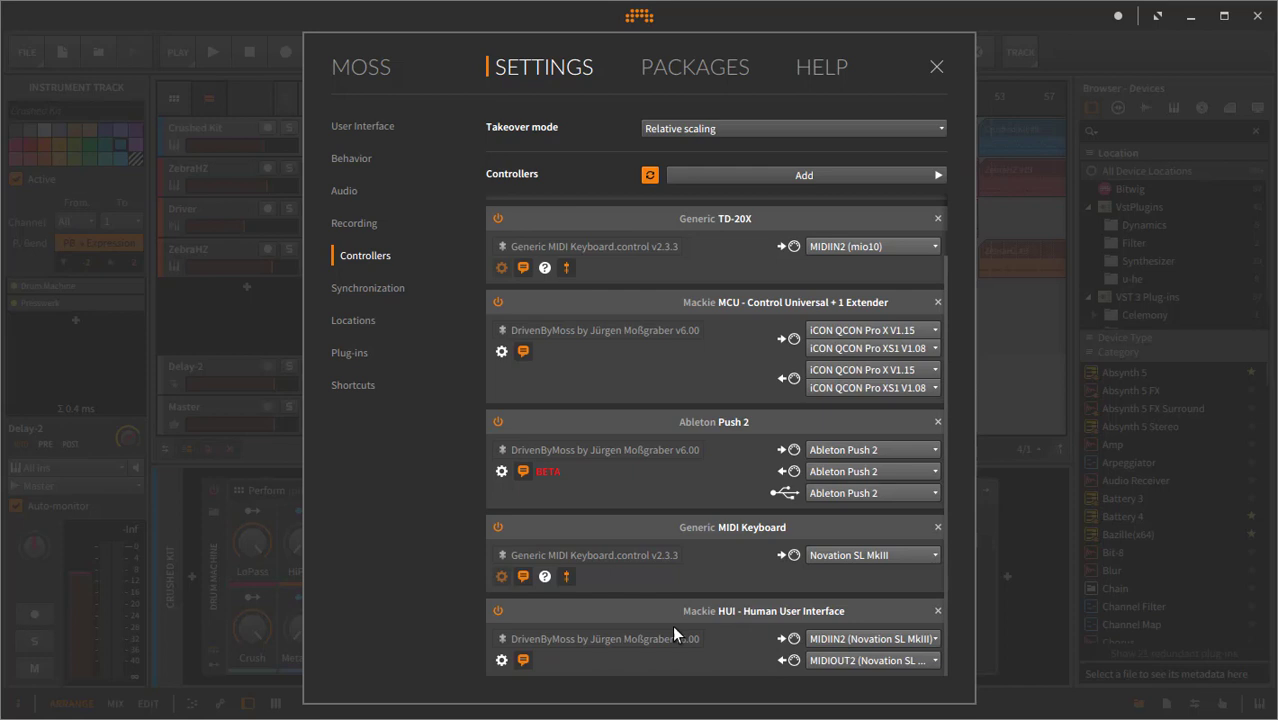
{"action": "mouse_move", "coordinate": [860, 645]}
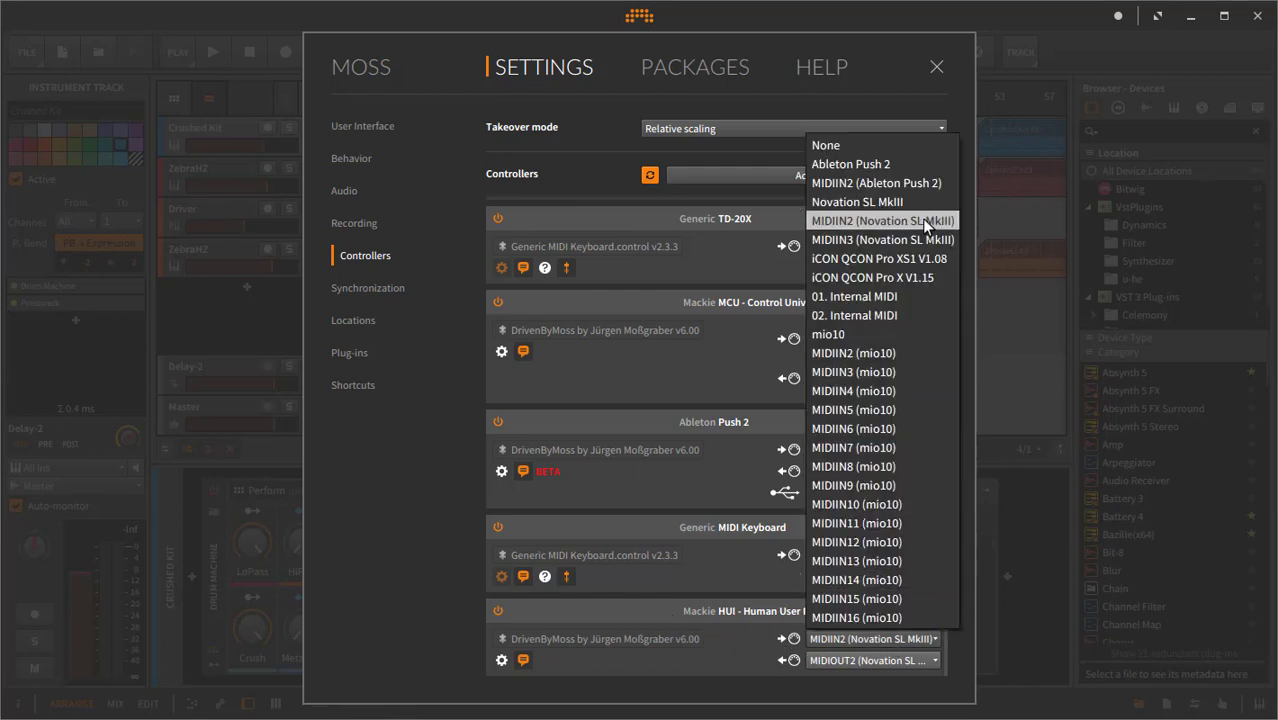
{"action": "mouse_move", "coordinate": [860, 224]}
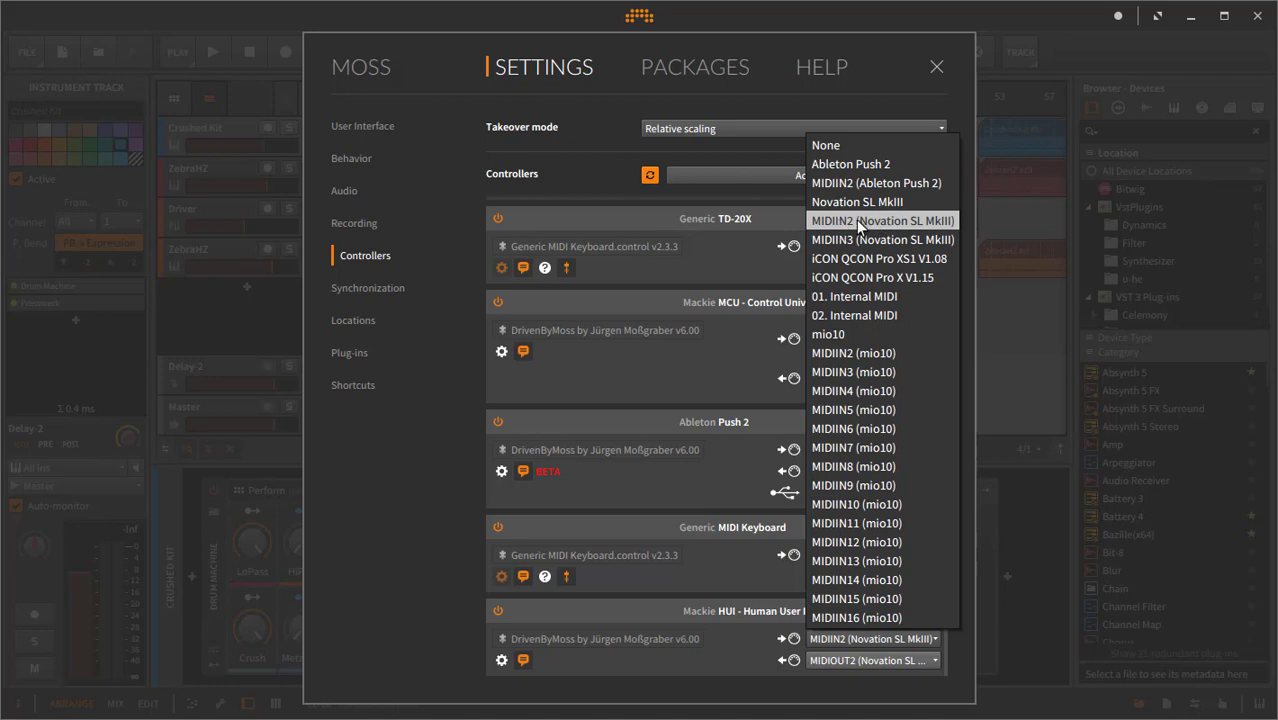
{"action": "mouse_move", "coordinate": [888, 228]}
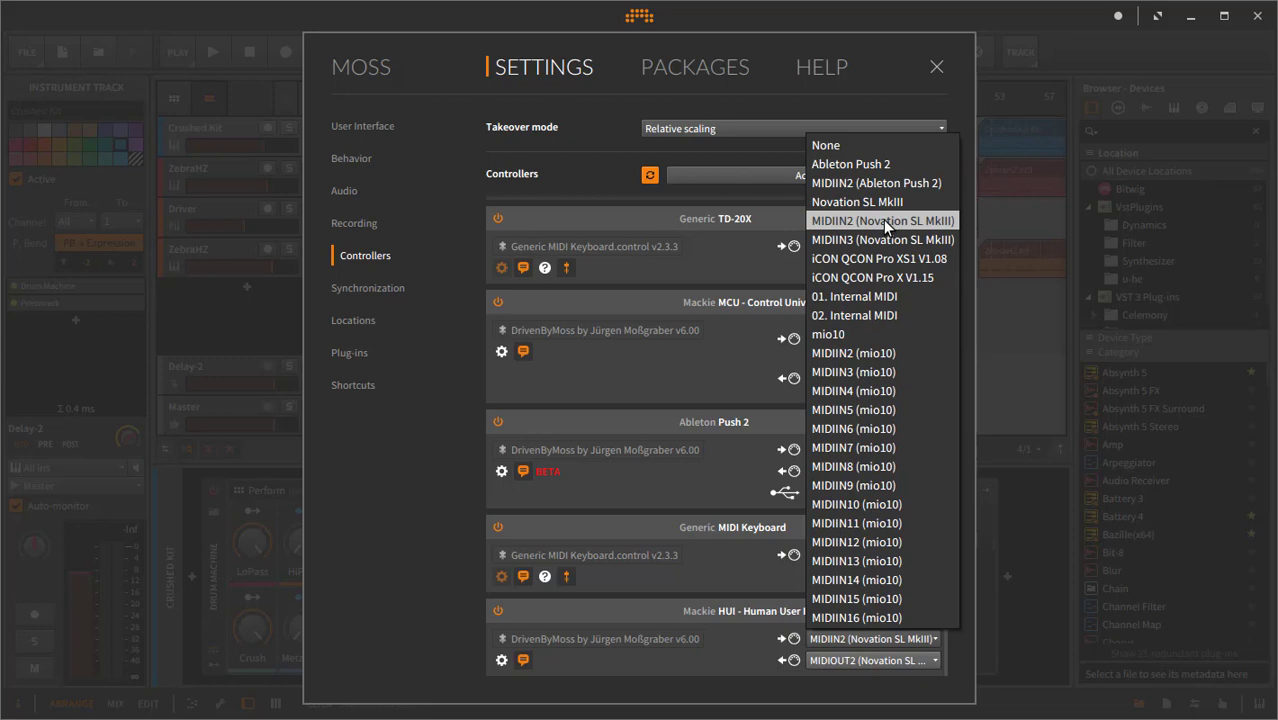
{"action": "mouse_move", "coordinate": [897, 225]}
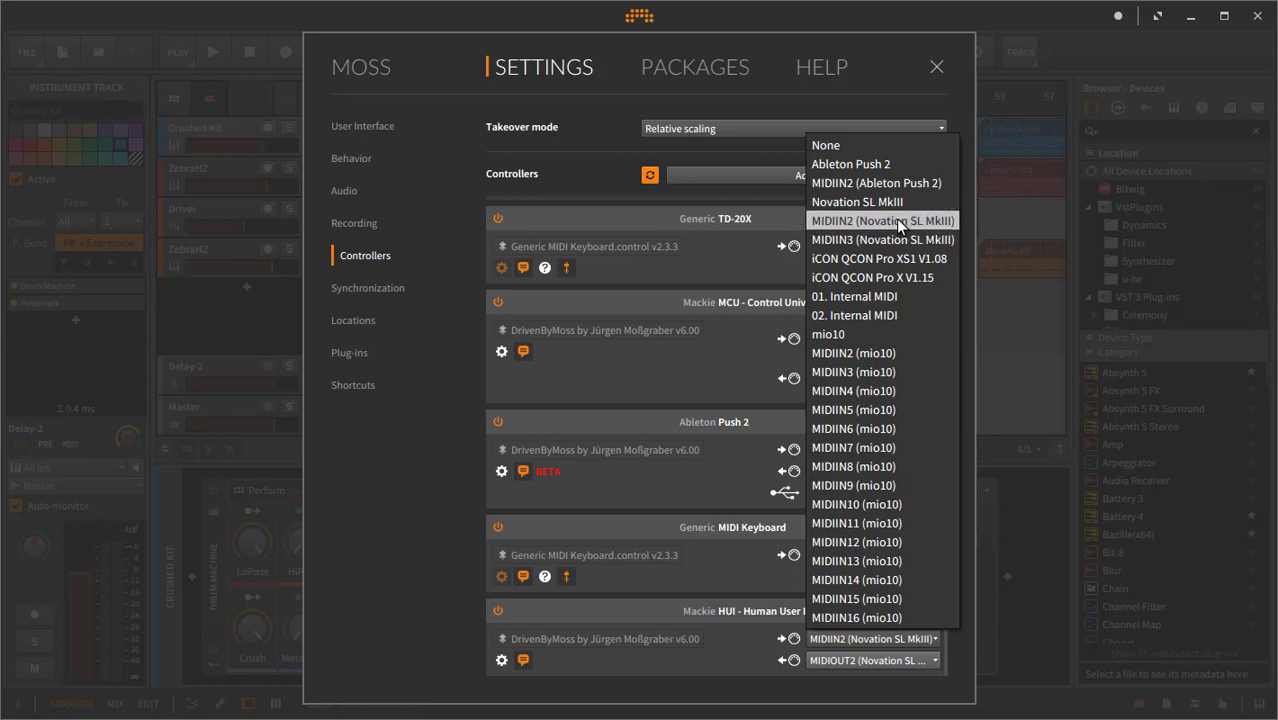
Keep MIDIIN2 (Novation SL MkIII) as the HUI controller's input port.
{"action": "left_click", "coordinate": [882, 220]}
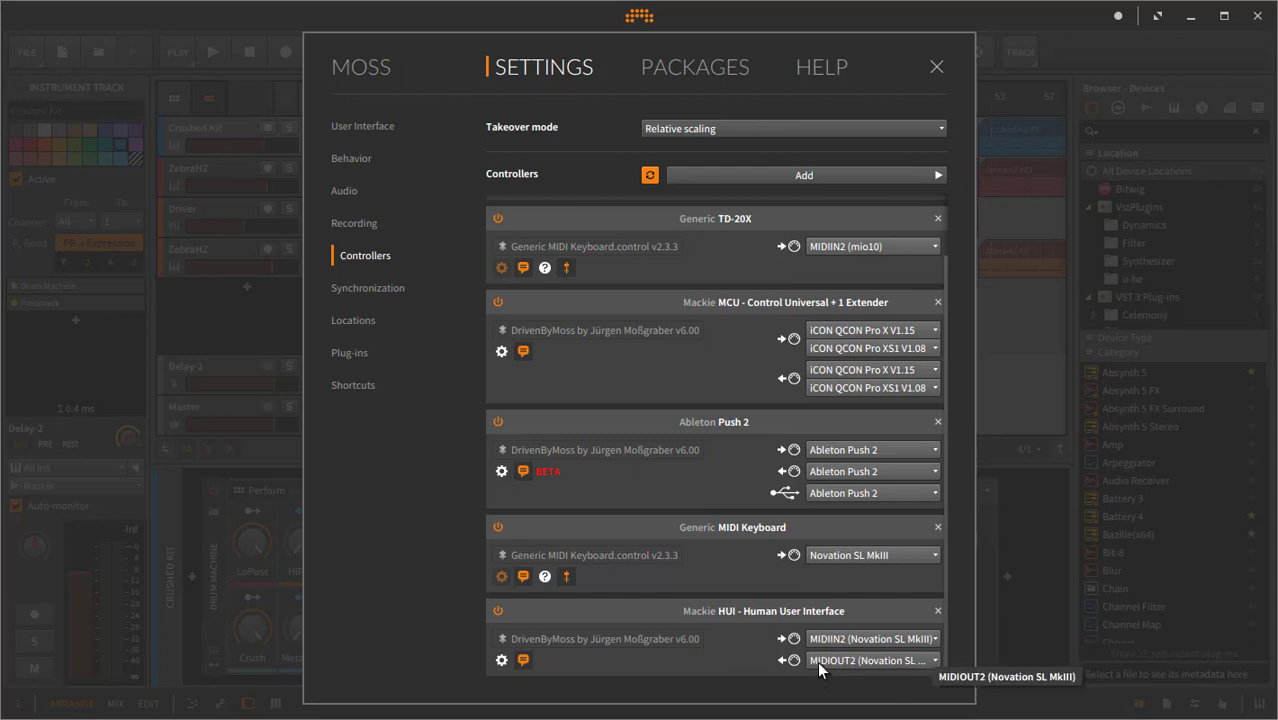
{"action": "mouse_move", "coordinate": [632, 620]}
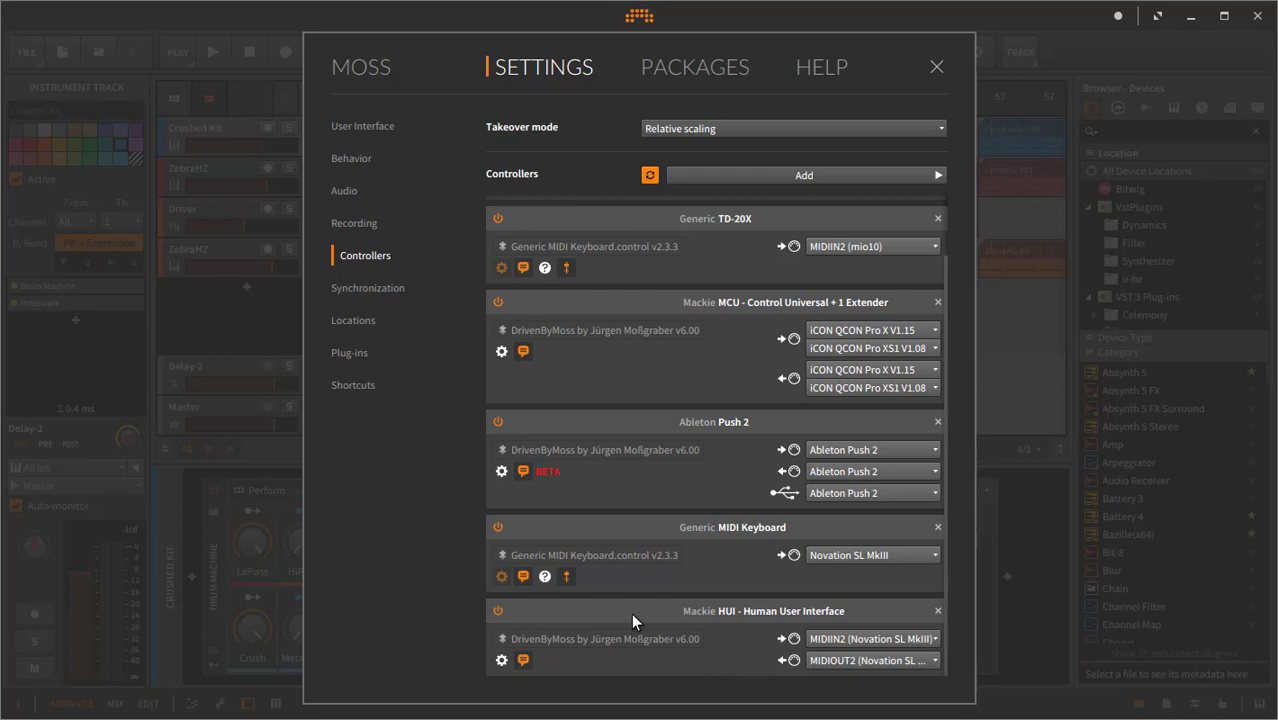
{"action": "mouse_move", "coordinate": [728, 611]}
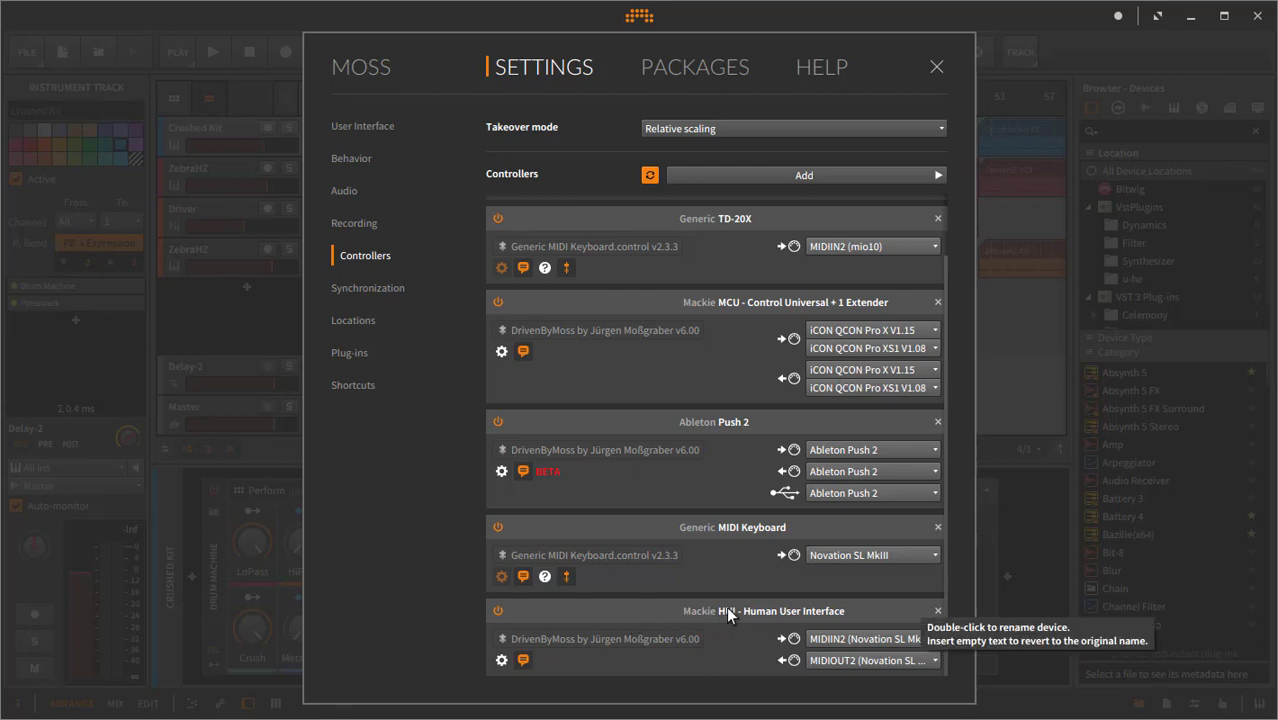
{"action": "mouse_move", "coordinate": [700, 603]}
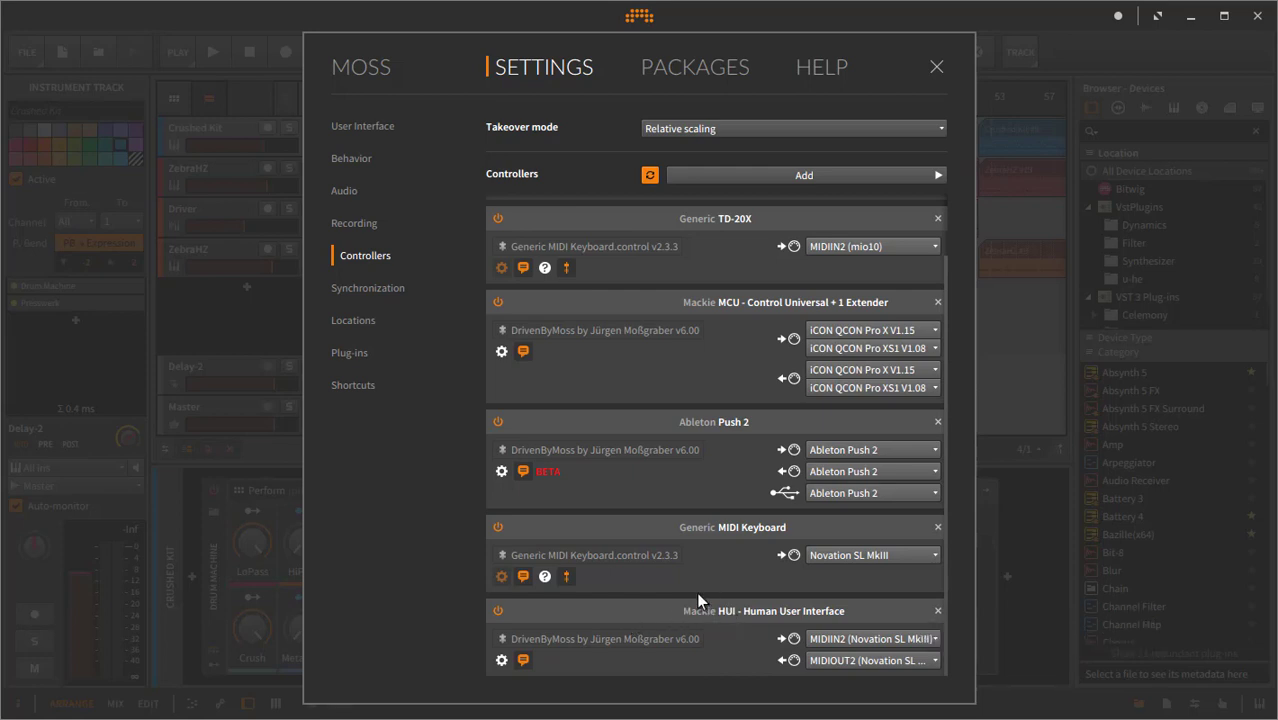
{"action": "mouse_move", "coordinate": [825, 545]}
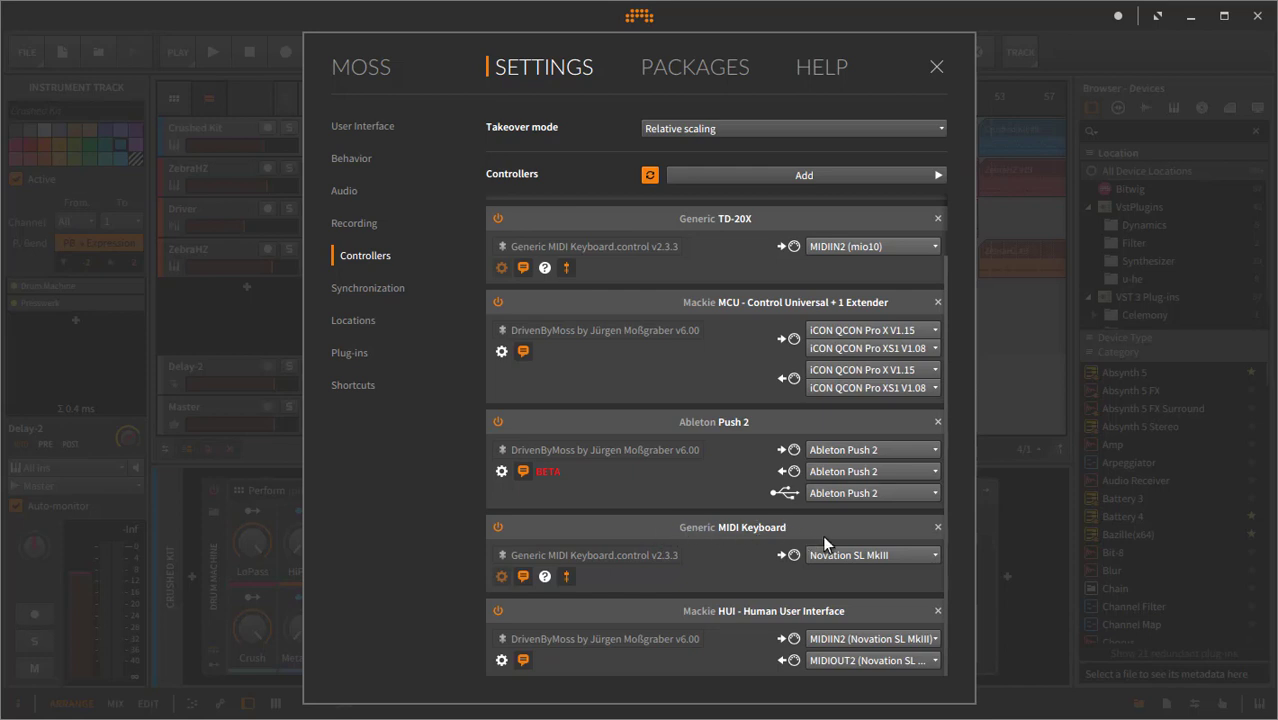
{"action": "mouse_move", "coordinate": [908, 568]}
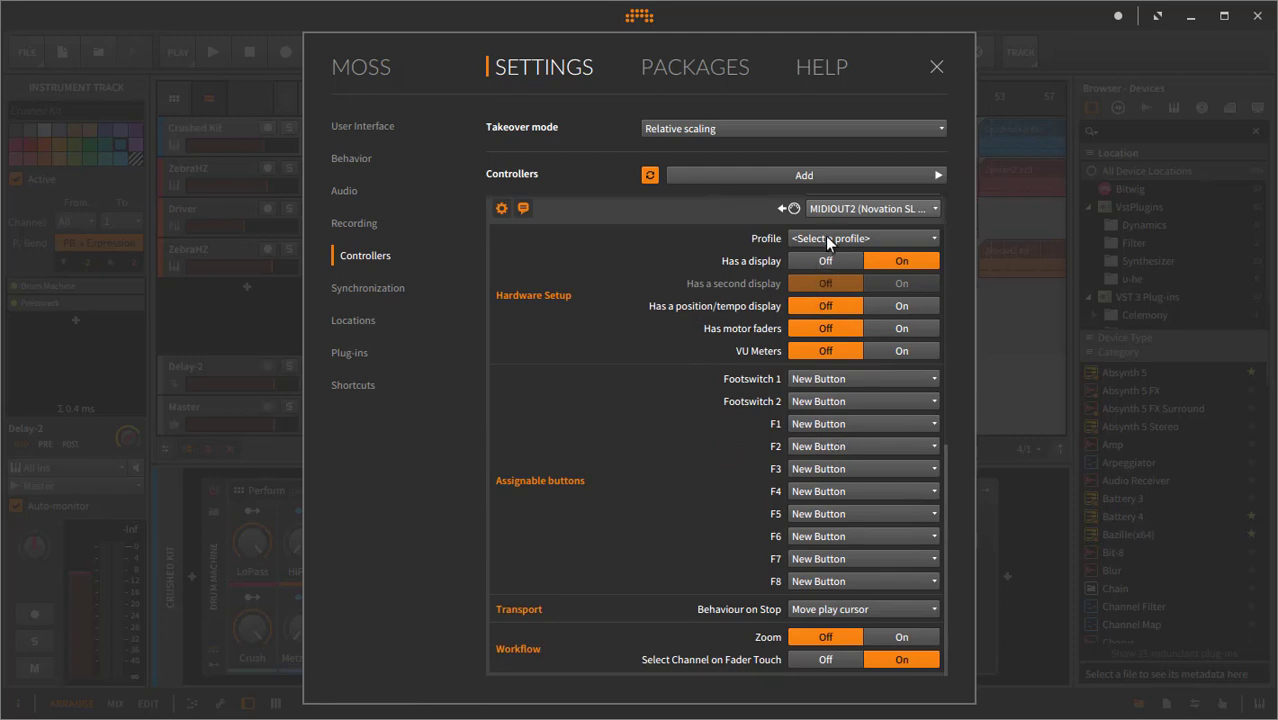
Set the HUI Hardware Setup profile to Novation MkIII.
{"action": "left_click", "coordinate": [862, 238]}
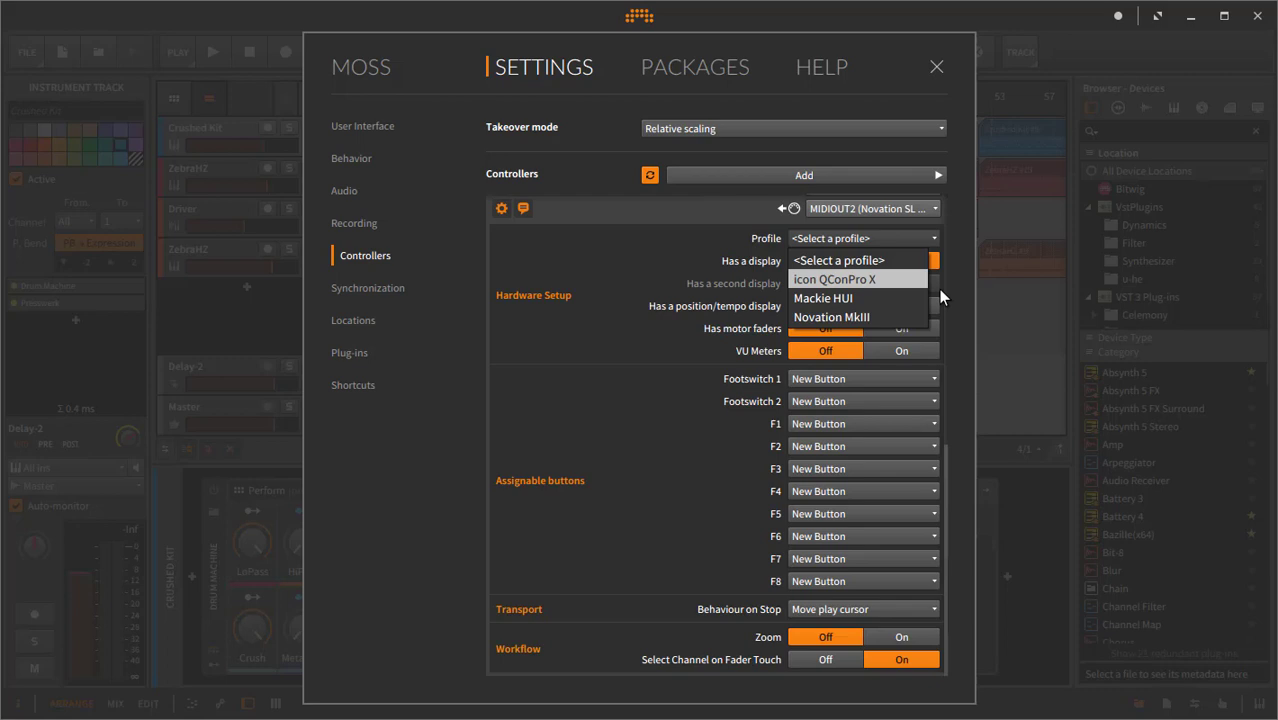
{"action": "mouse_move", "coordinate": [920, 288]}
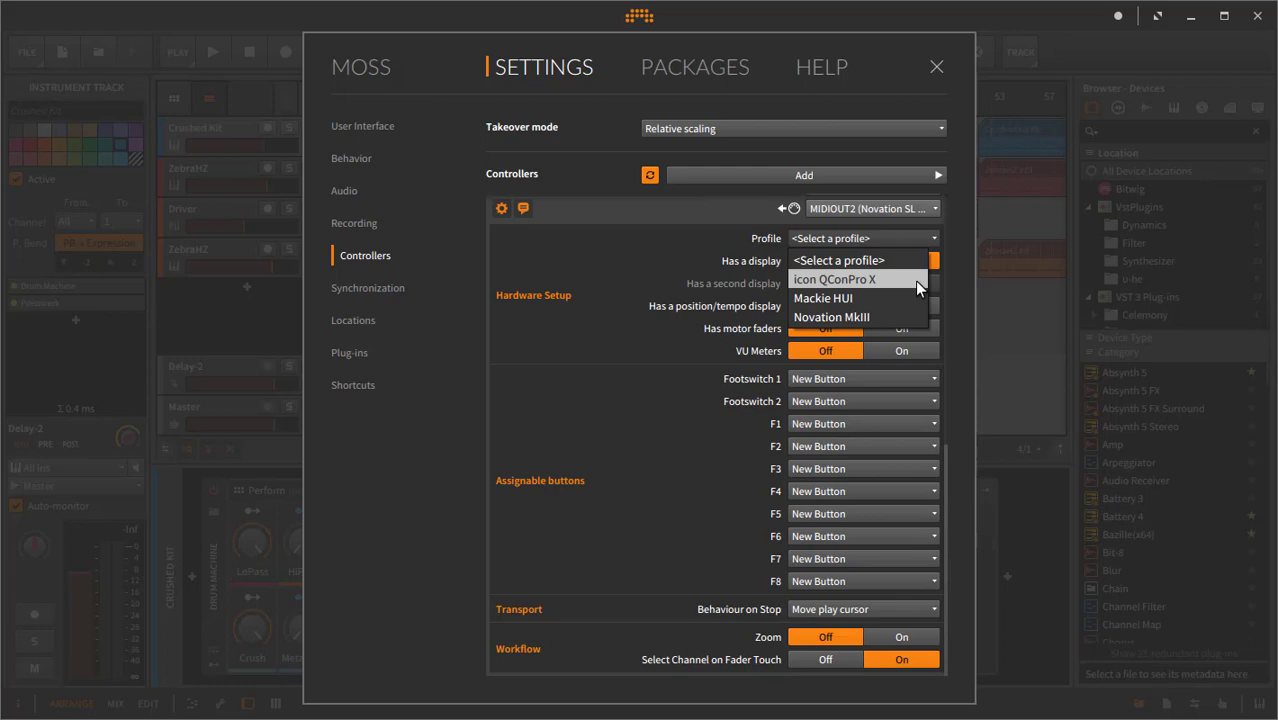
{"action": "mouse_move", "coordinate": [840, 317]}
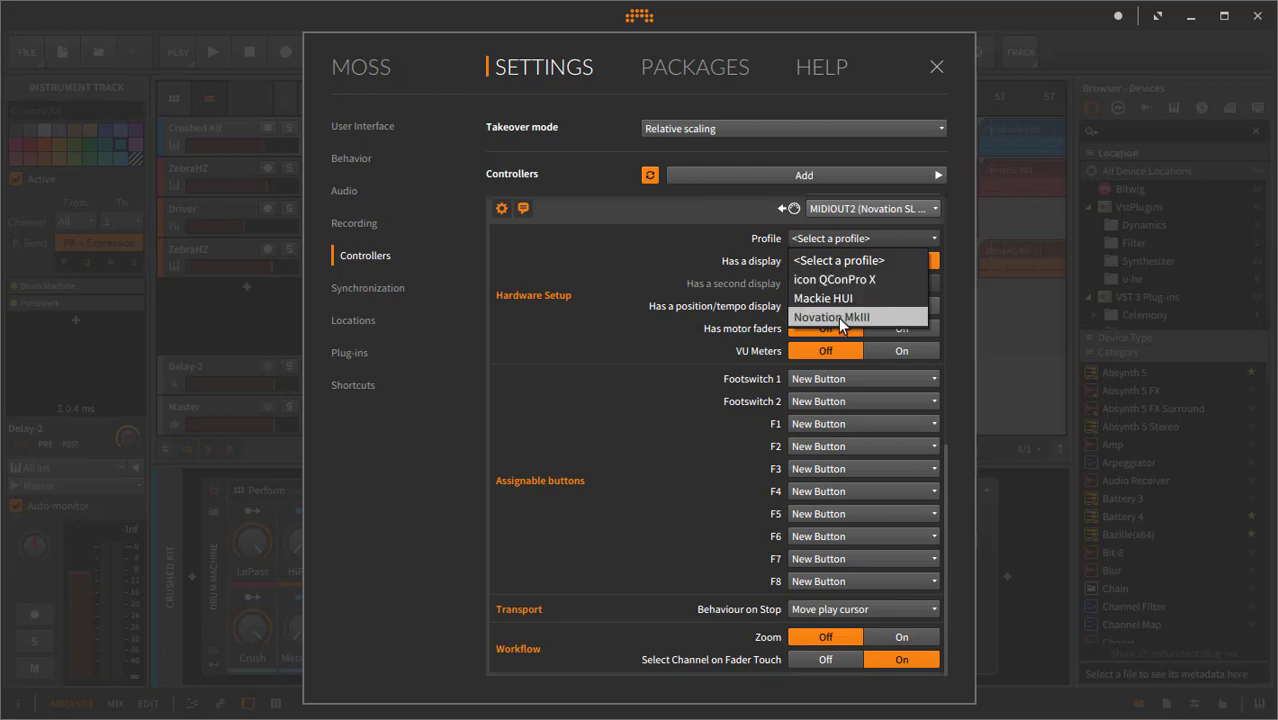
{"action": "left_click", "coordinate": [658, 240]}
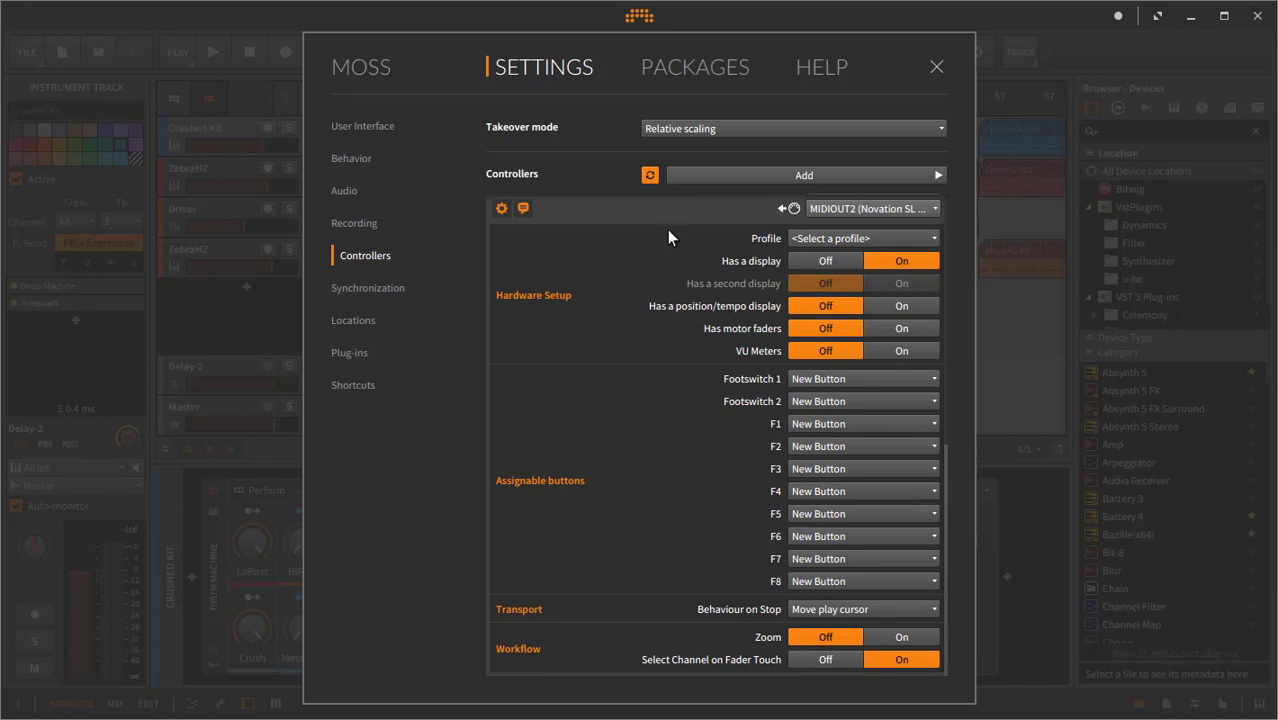
{"action": "mouse_move", "coordinate": [857, 257]}
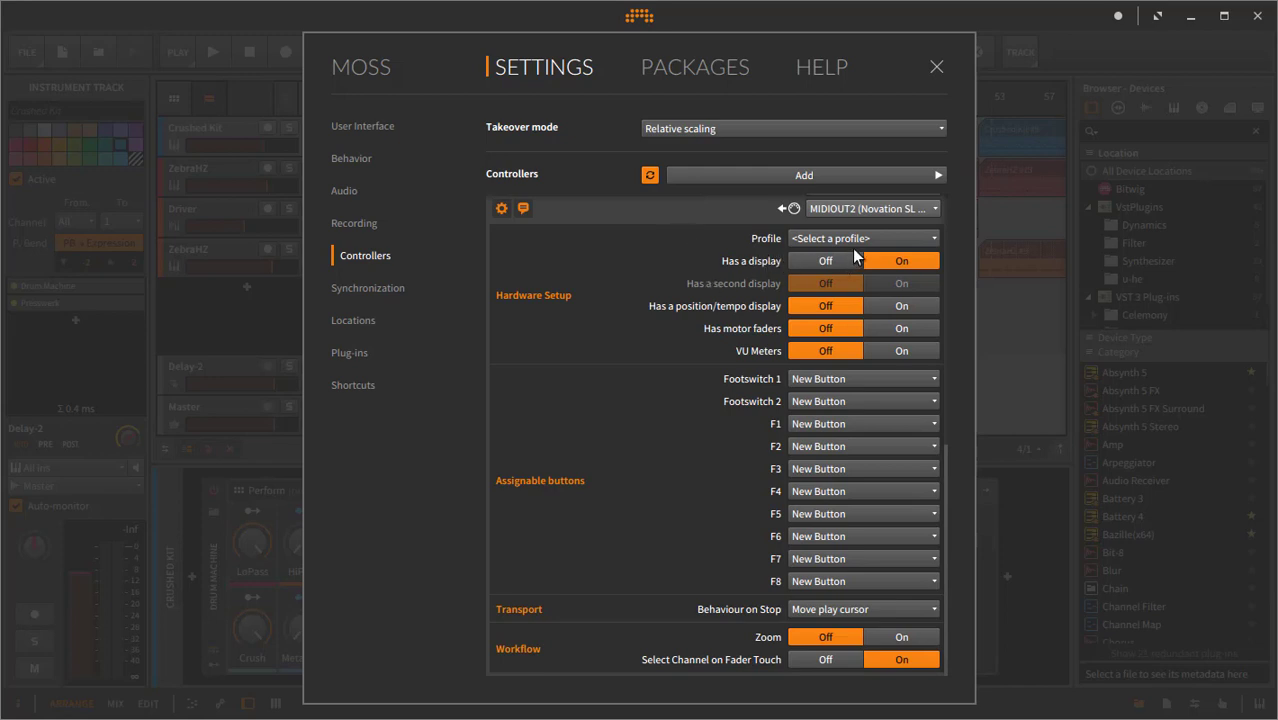
{"action": "mouse_move", "coordinate": [718, 308]}
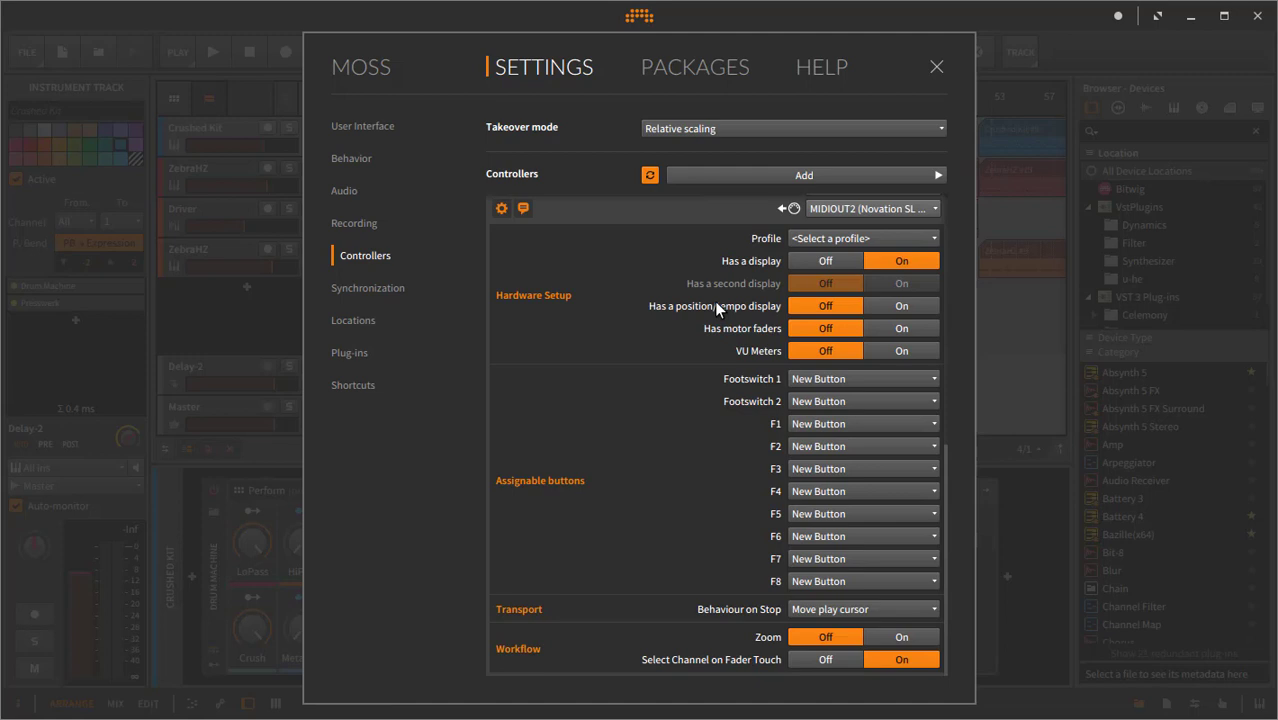
{"action": "mouse_move", "coordinate": [740, 335]}
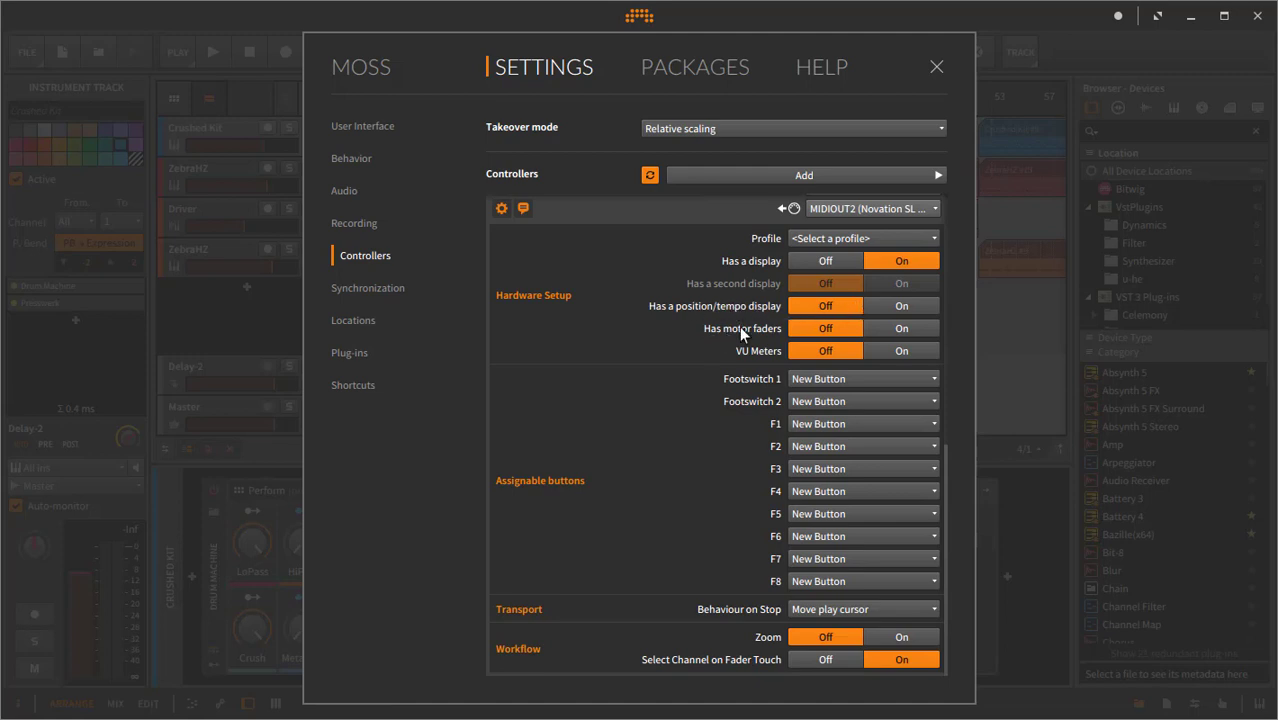
{"action": "mouse_move", "coordinate": [780, 360]}
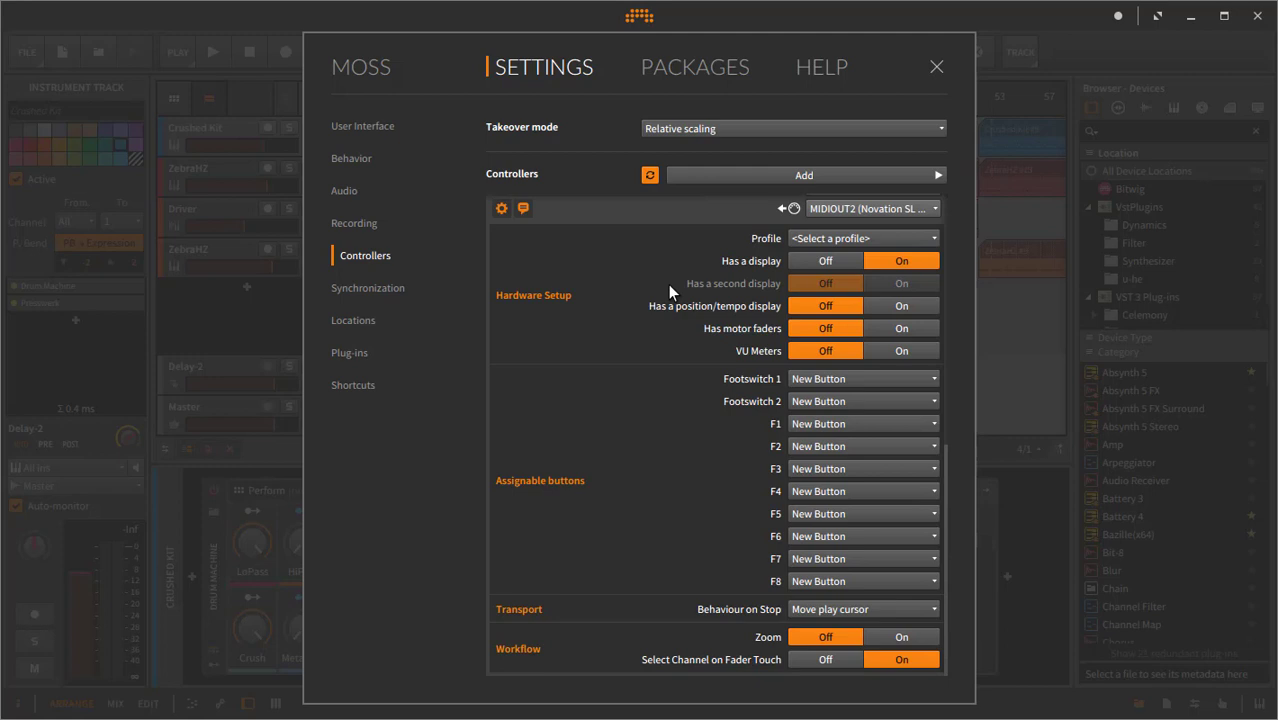
{"action": "mouse_move", "coordinate": [750, 295]}
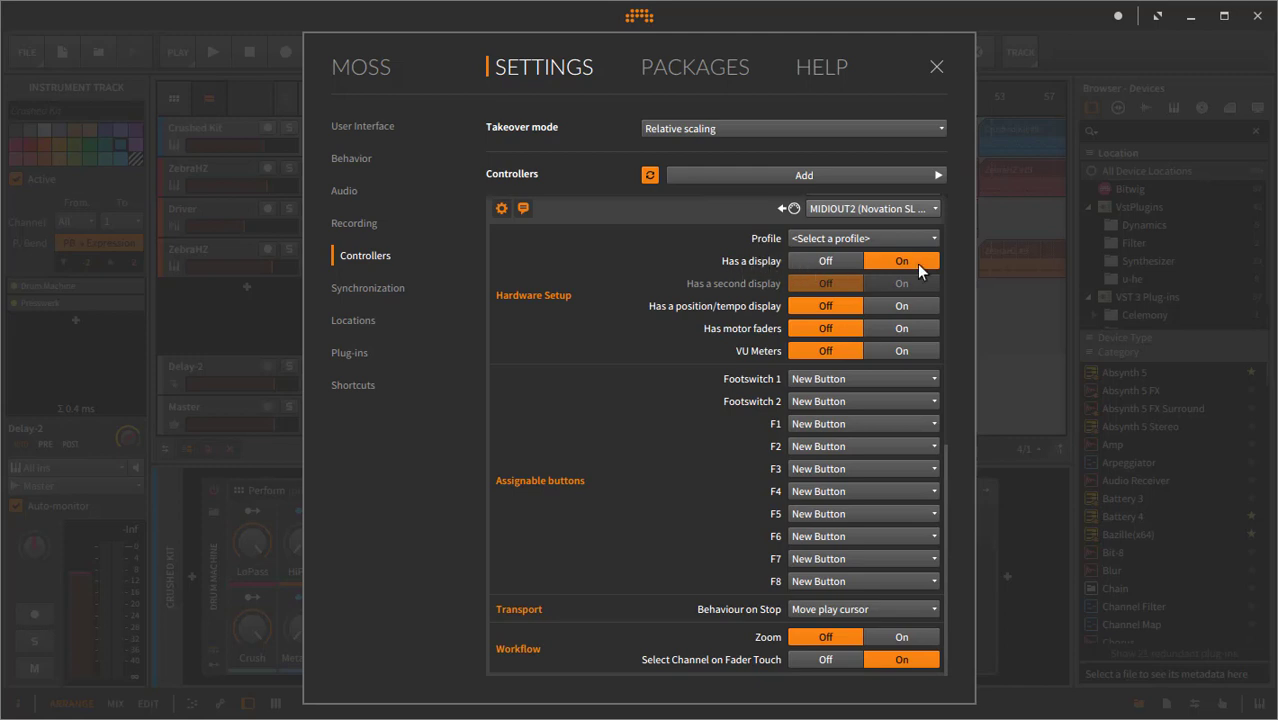
{"action": "mouse_move", "coordinate": [775, 378]}
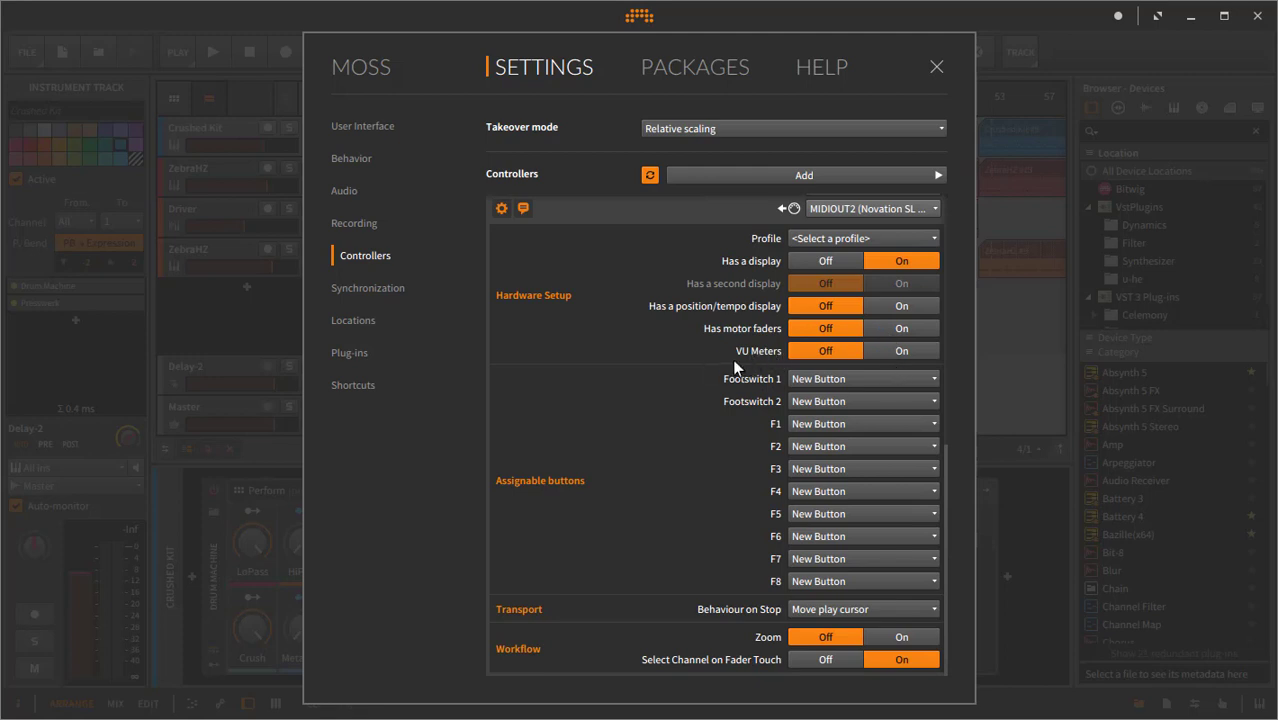
{"action": "mouse_move", "coordinate": [1058, 420]}
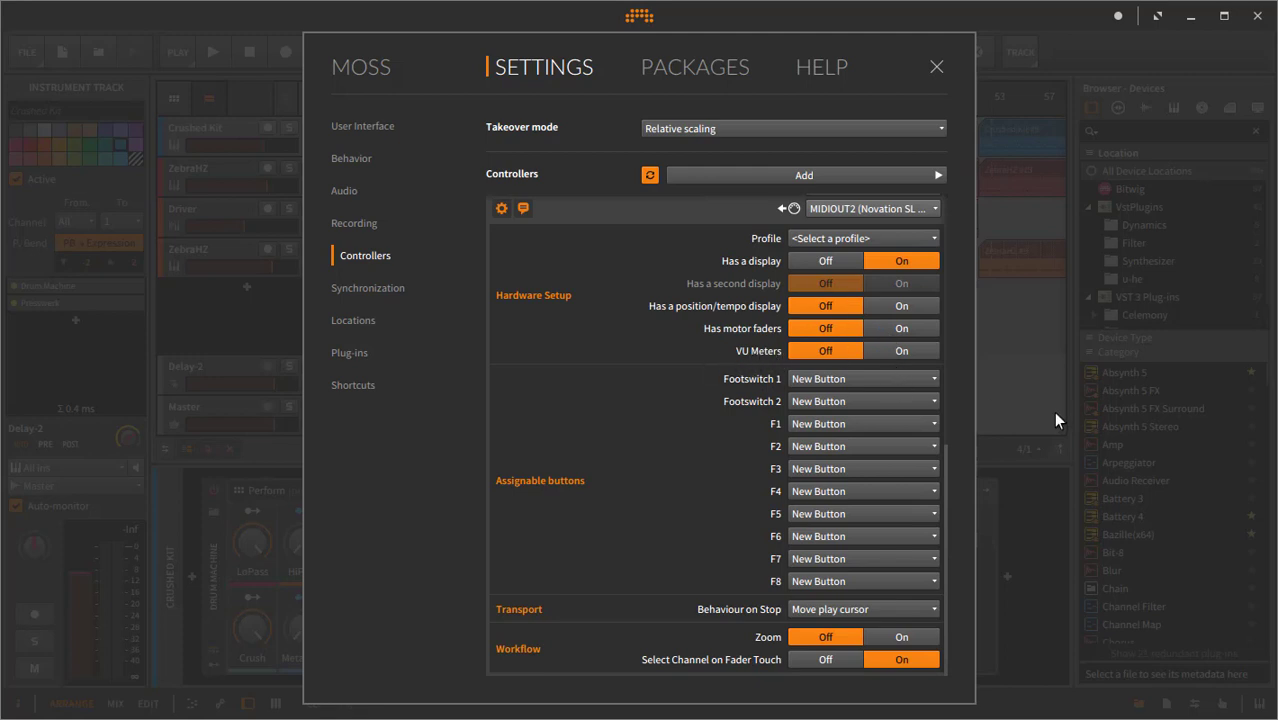
{"action": "mouse_move", "coordinate": [728, 289]}
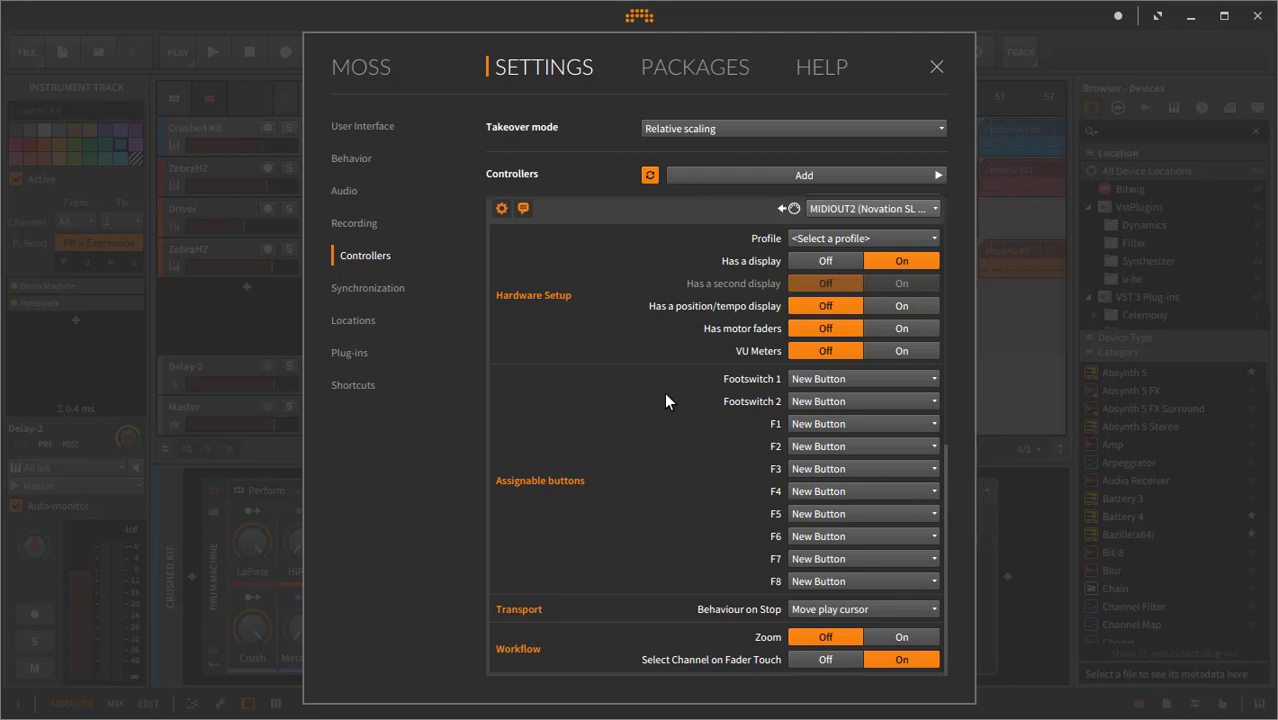
{"action": "mouse_move", "coordinate": [835, 628]}
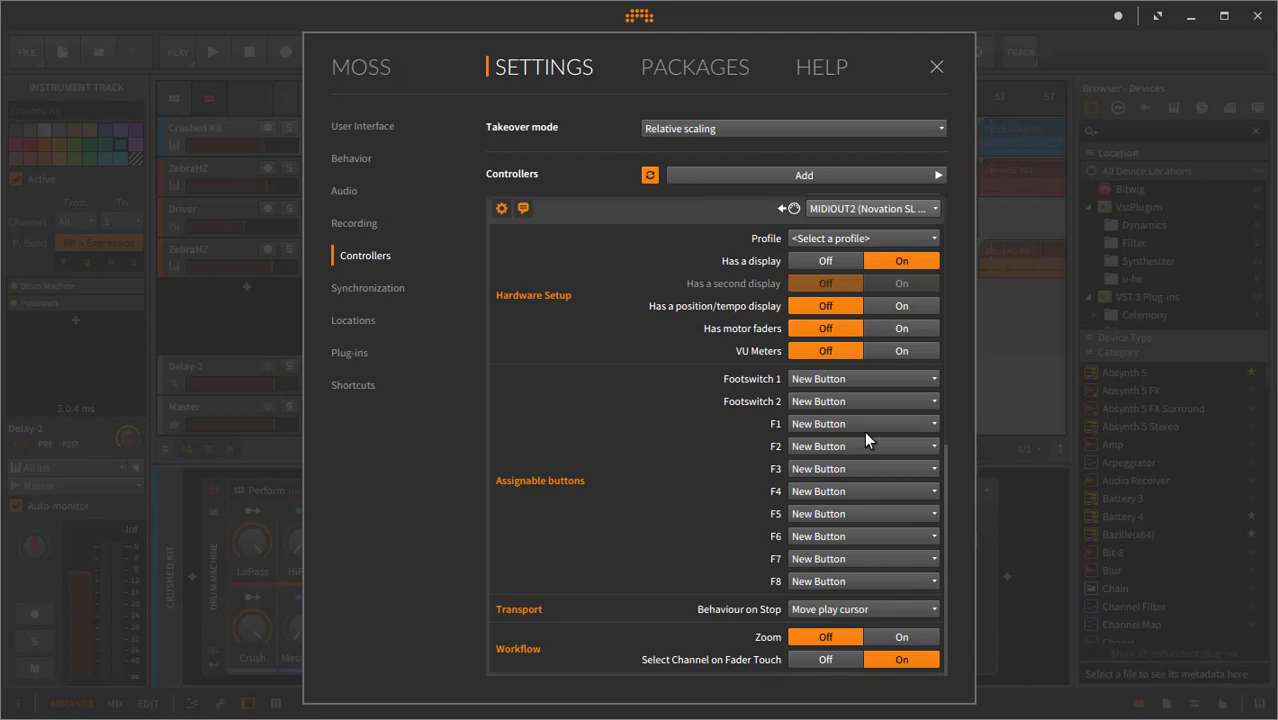
Close the Settings dialog to return to the Verschwendung arrangement.
{"action": "left_click", "coordinate": [862, 445]}
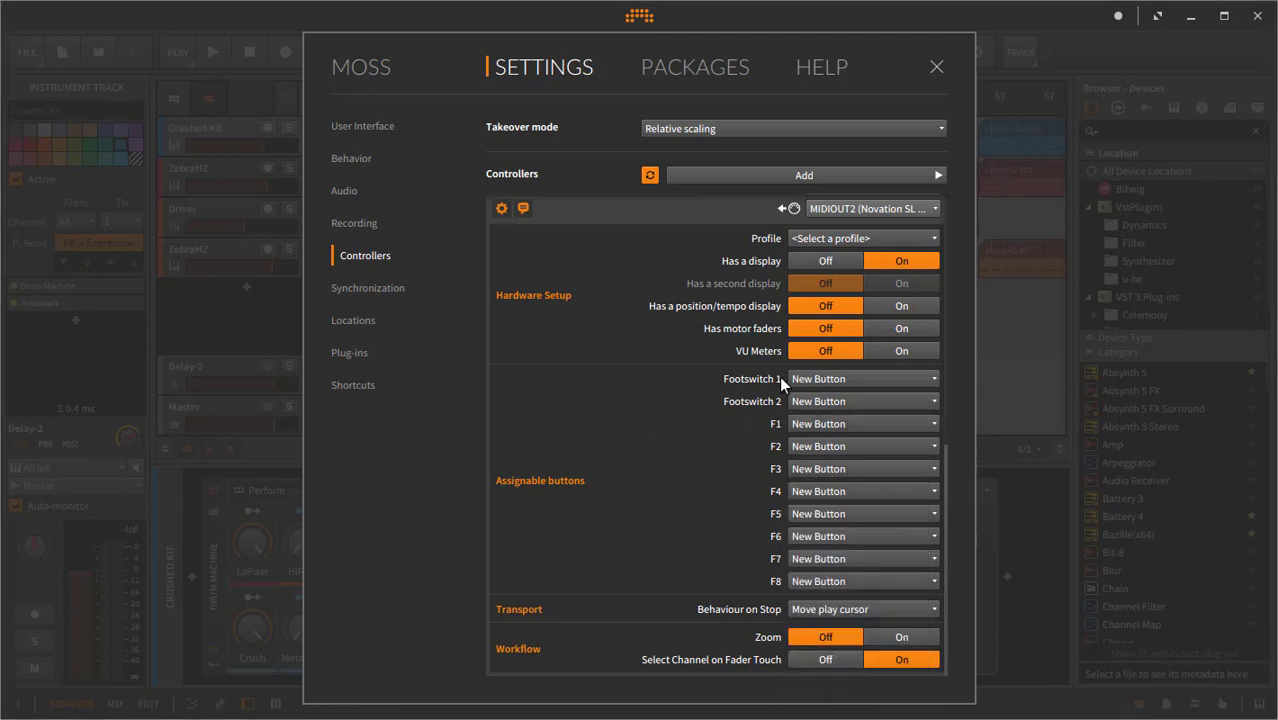
{"action": "mouse_move", "coordinate": [665, 542]}
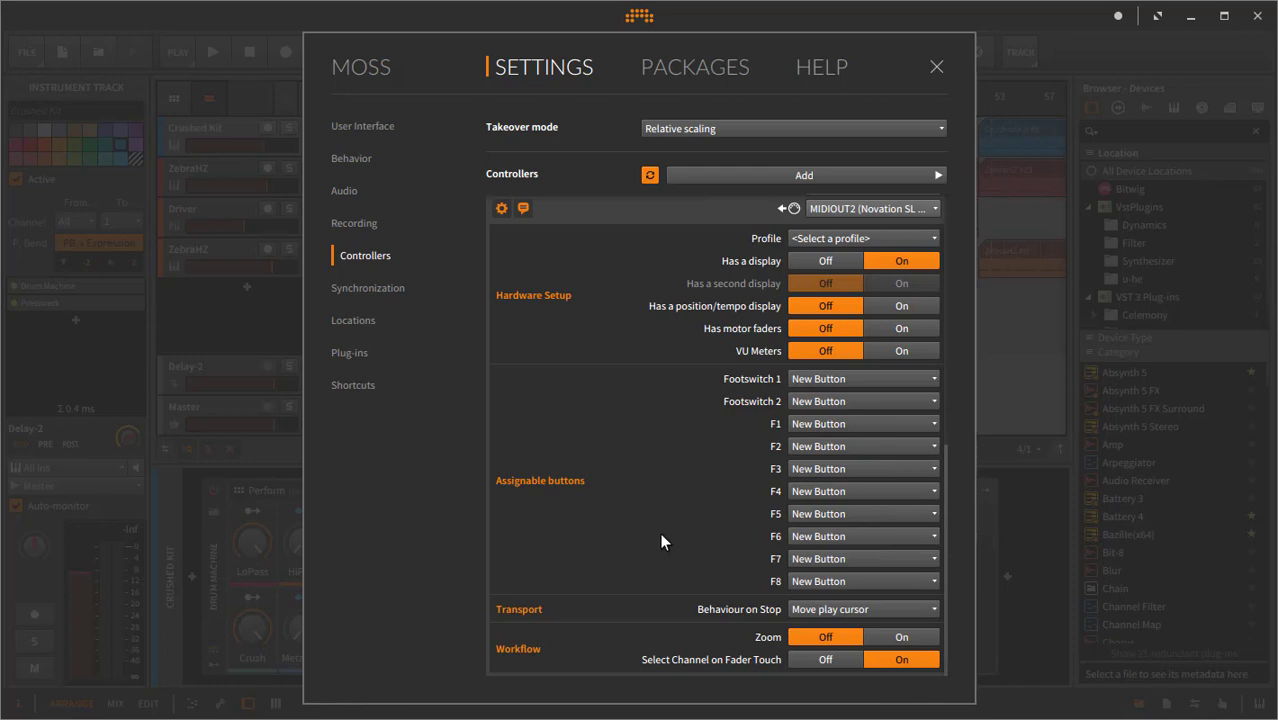
{"action": "mouse_move", "coordinate": [641, 627]}
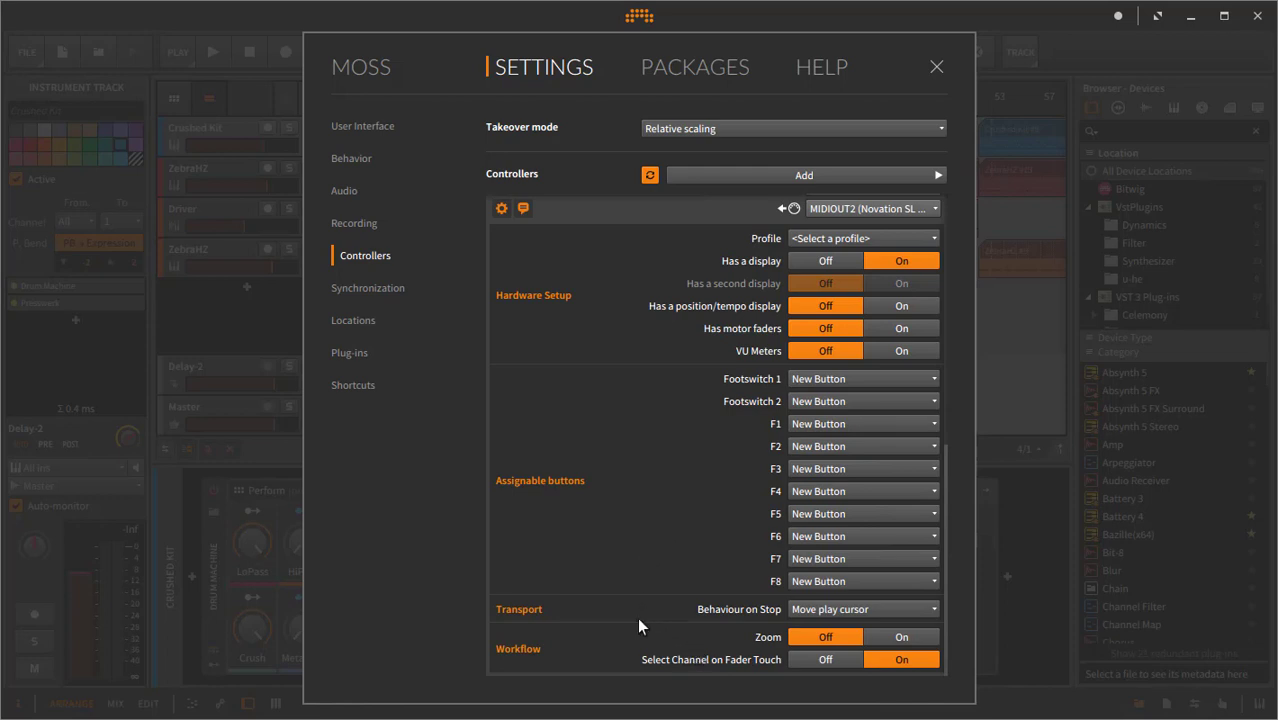
{"action": "mouse_move", "coordinate": [753, 674]}
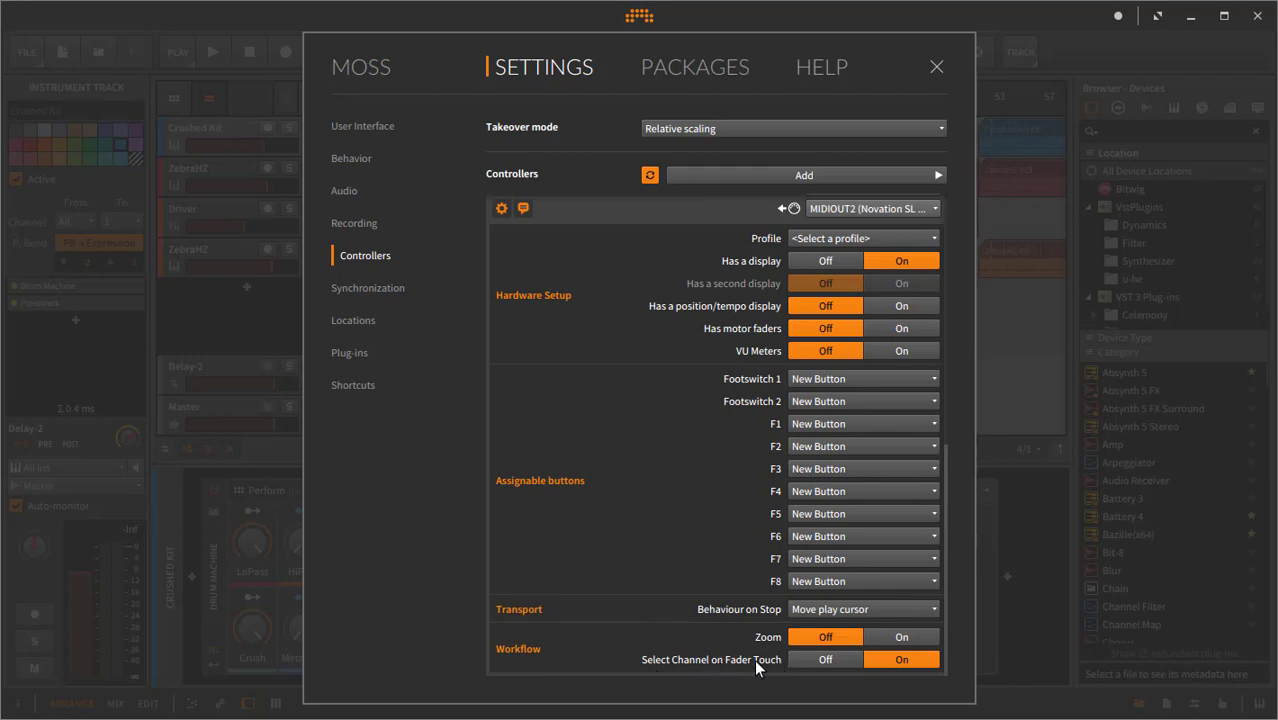
{"action": "mouse_move", "coordinate": [731, 633]}
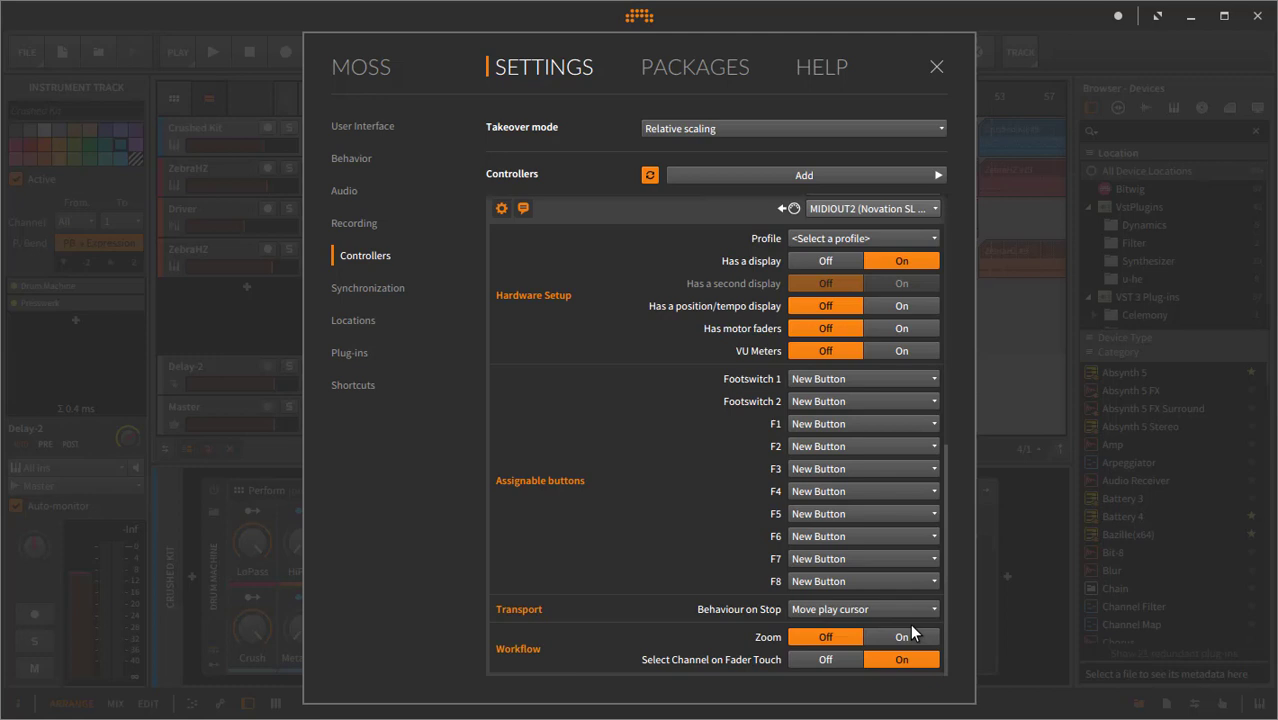
{"action": "mouse_move", "coordinate": [675, 289]}
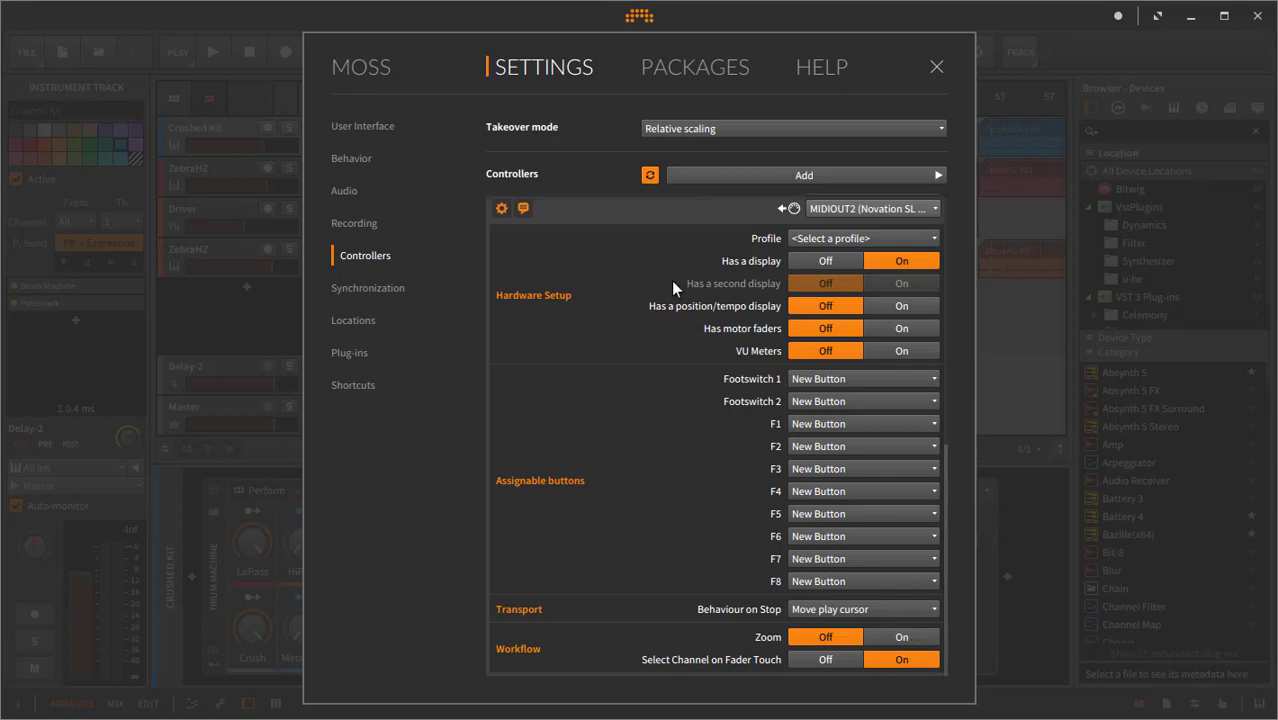
{"action": "mouse_move", "coordinate": [940, 265]}
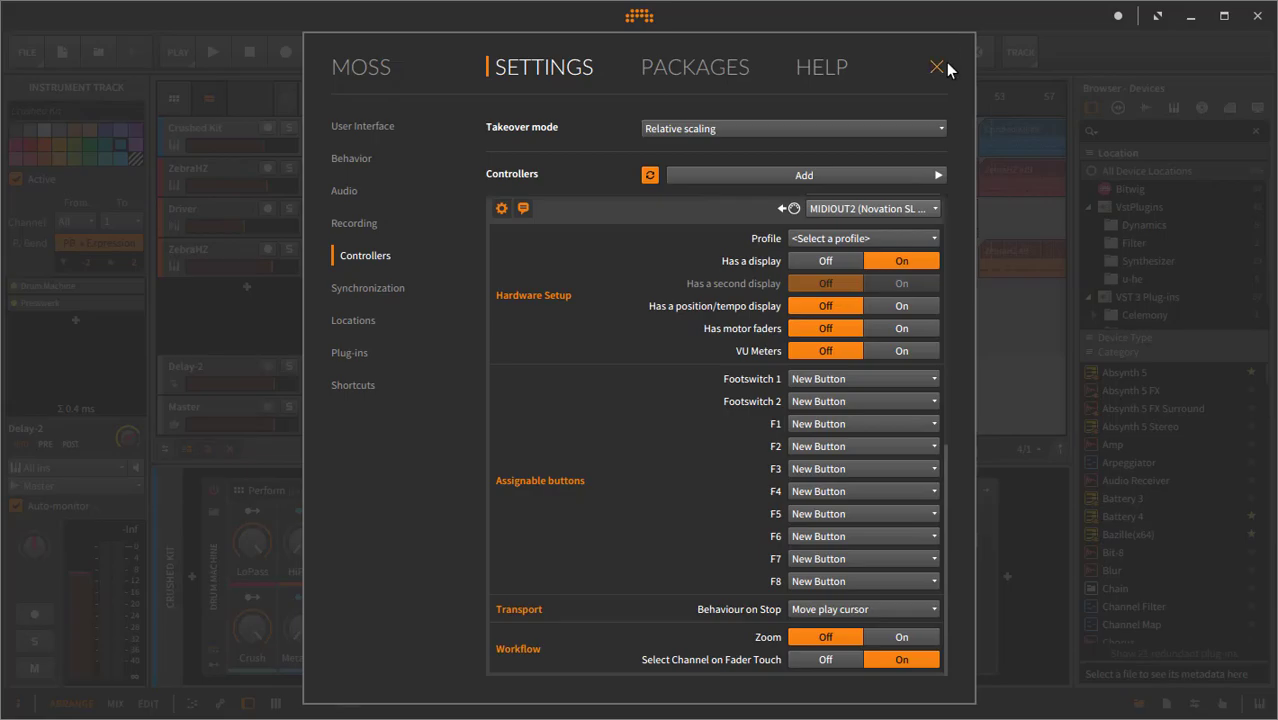
{"action": "left_click", "coordinate": [936, 67]}
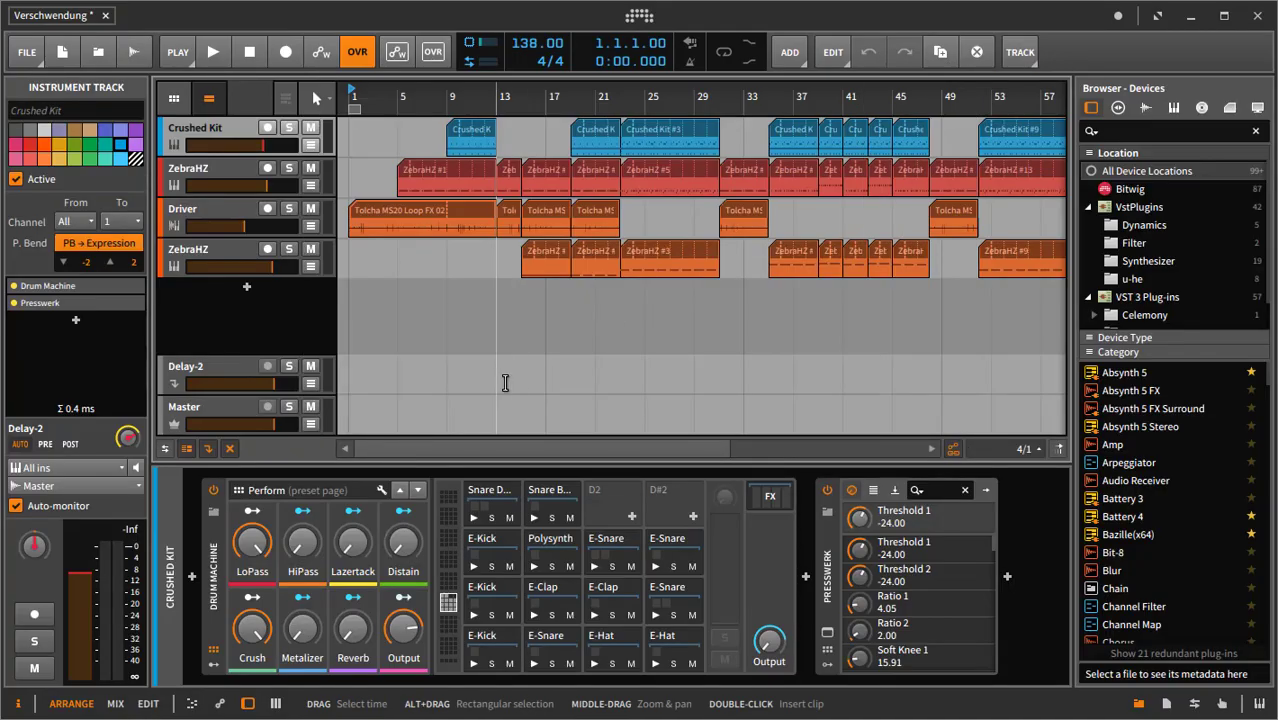